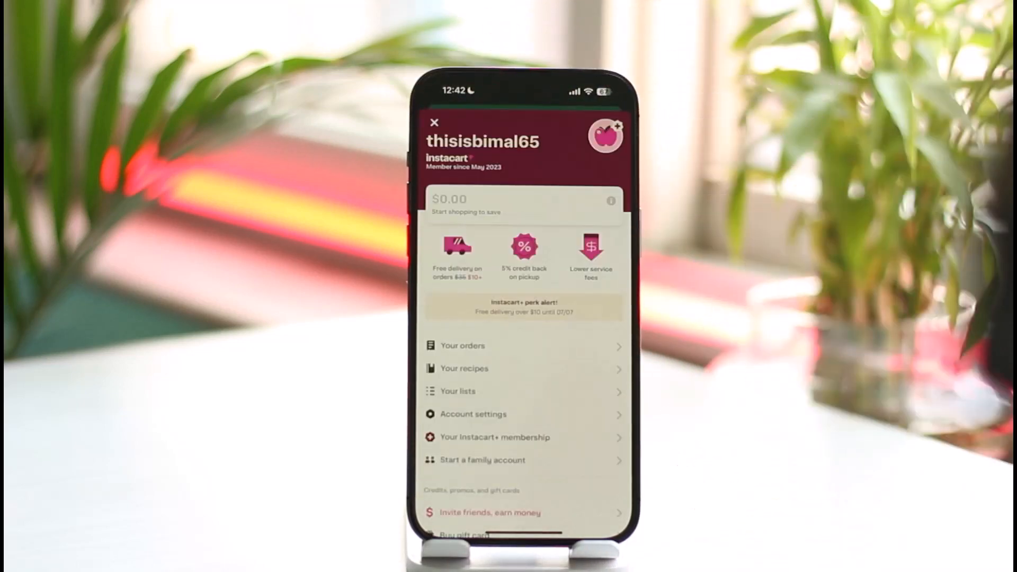
# Return to the iOS home screen and swipe to the next page of apps (Files, Netflix, WhatsApp, Walmart).
pyautogui.scroll(-3)
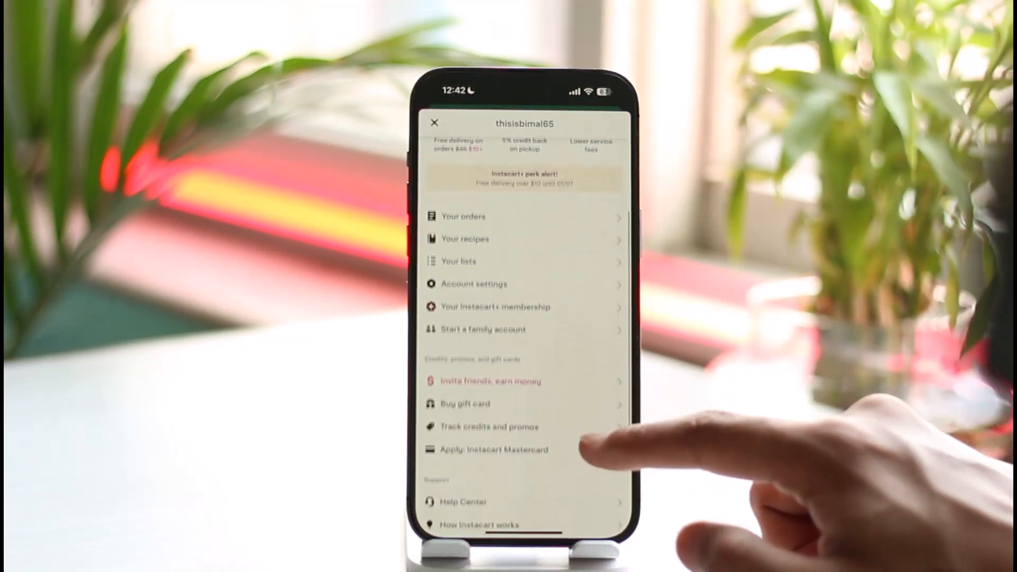
pyautogui.scroll(-3)
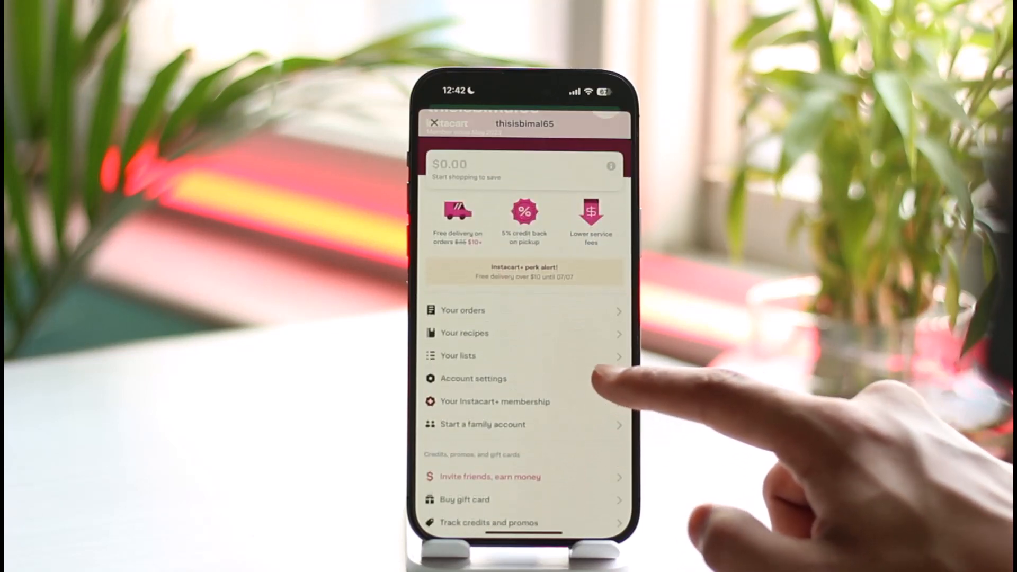
pyautogui.click(472, 378)
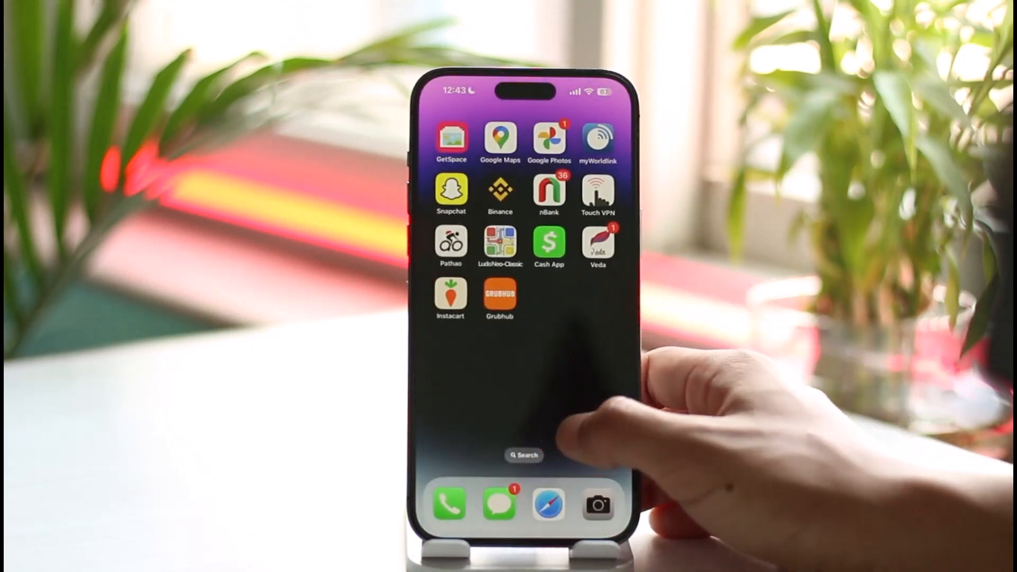
pyautogui.hscroll(-3)
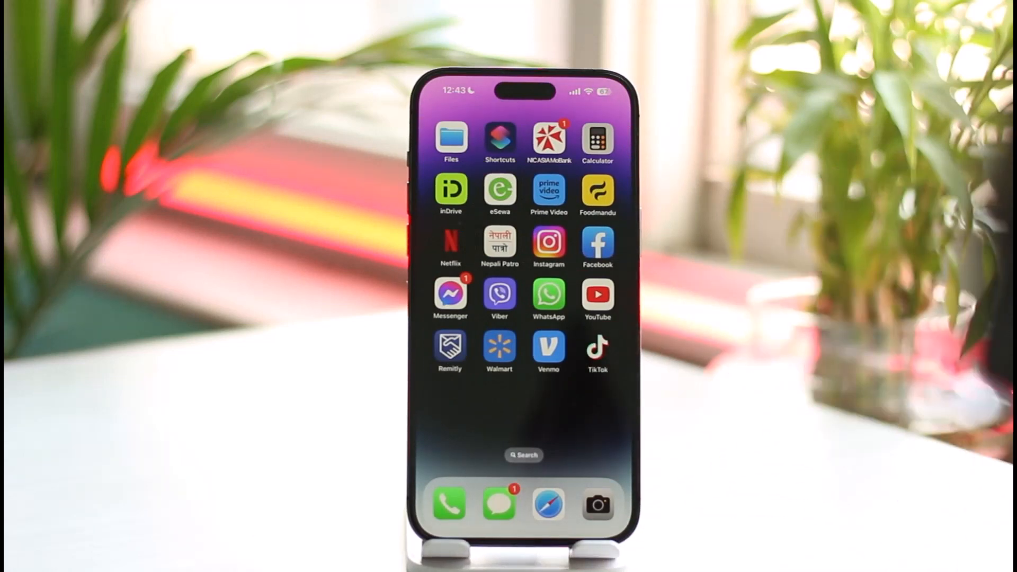